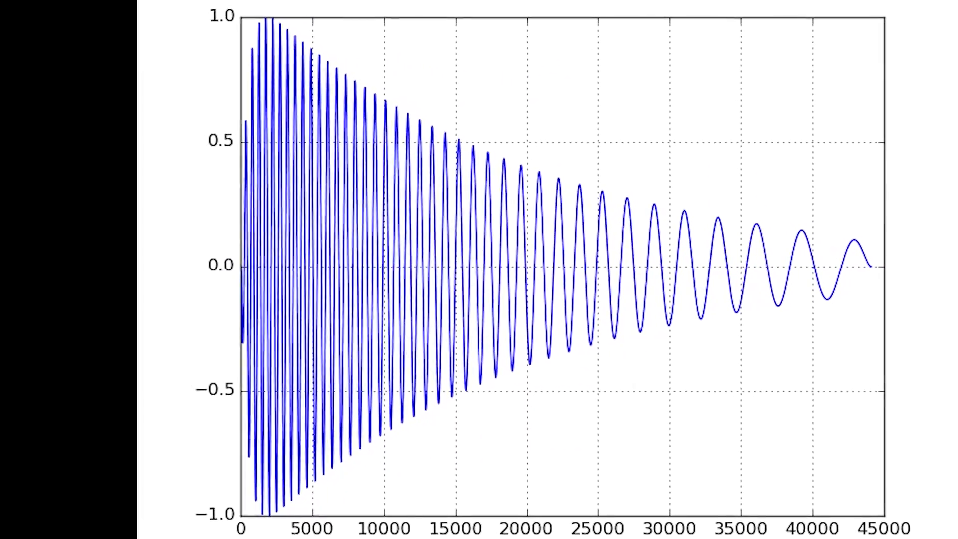
- Start the sine trace, enable Asymmetric, and set MWaveShaper input gain to -2 dB
{"action": "left_click", "coordinate": [80, 465]}
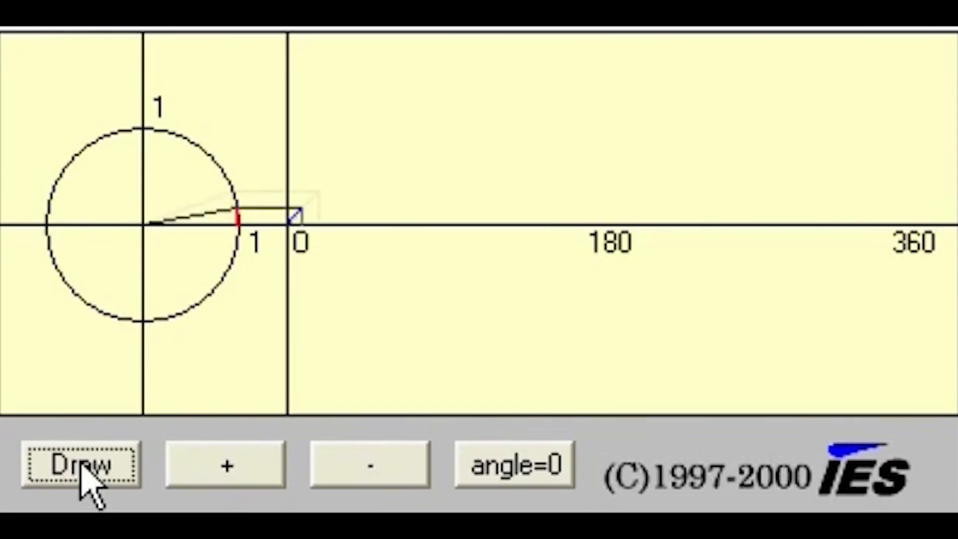
{"action": "left_click", "coordinate": [80, 465]}
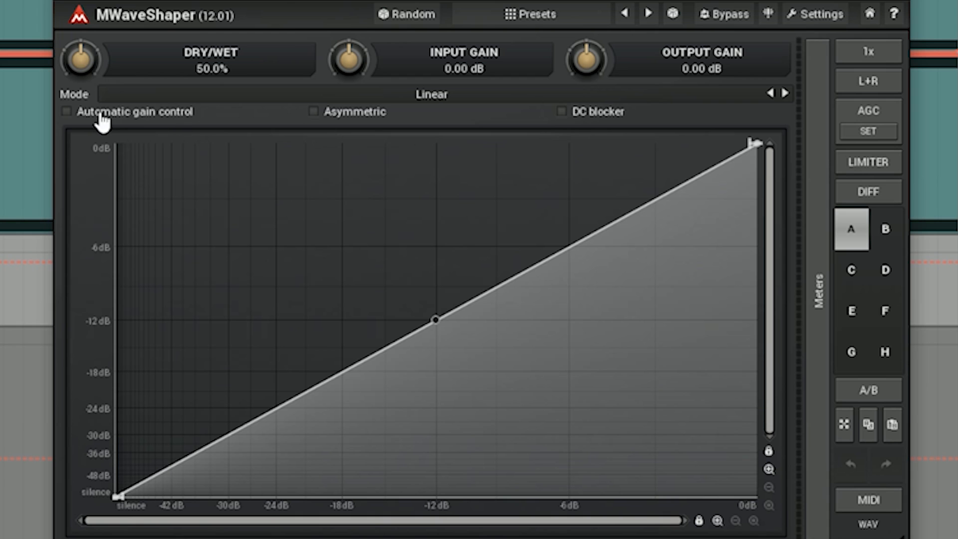
{"action": "mouse_move", "coordinate": [335, 127]}
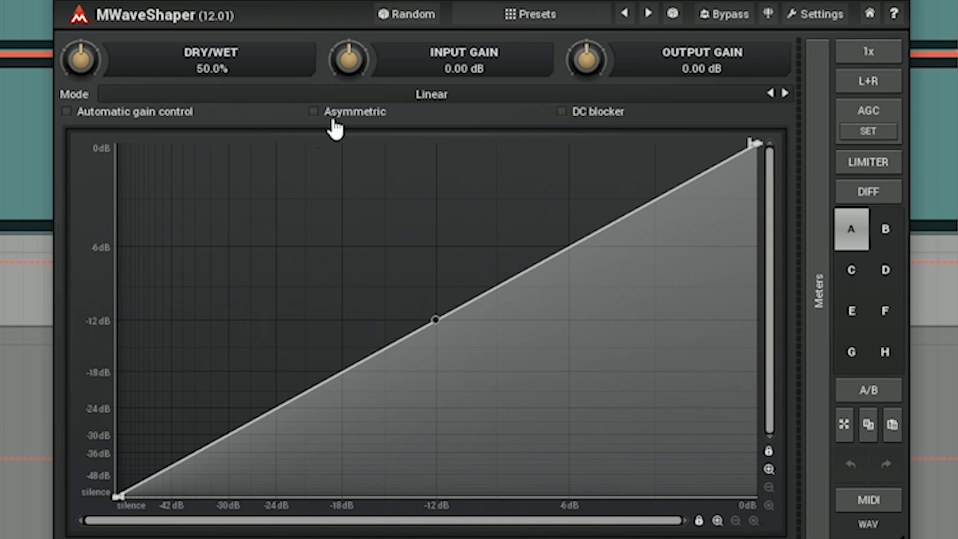
{"action": "left_click", "coordinate": [314, 111]}
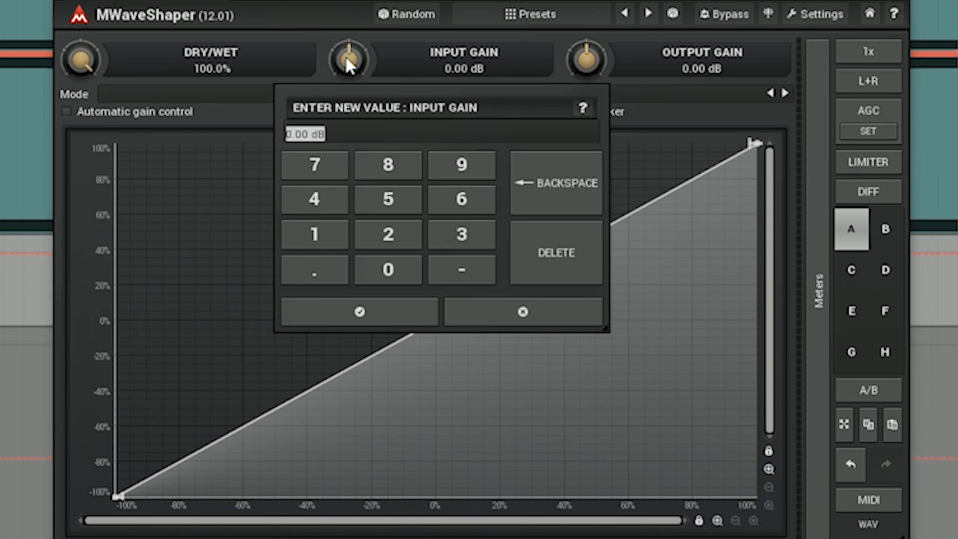
{"action": "left_click", "coordinate": [359, 311]}
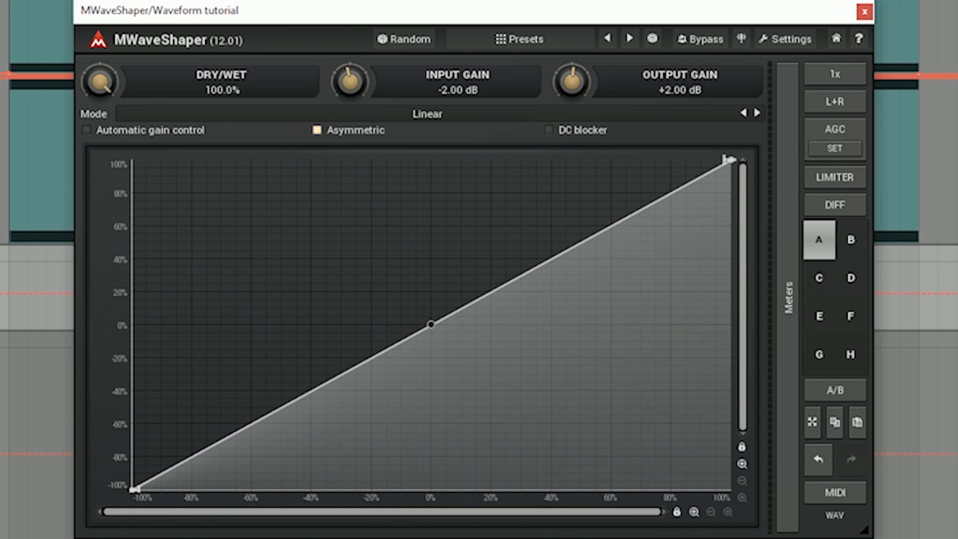
- Bend the waveshaper curve's midpoint up and down, then return it to a straight line
{"action": "left_click_drag", "start_coordinate": [431, 324], "coordinate": [430, 258]}
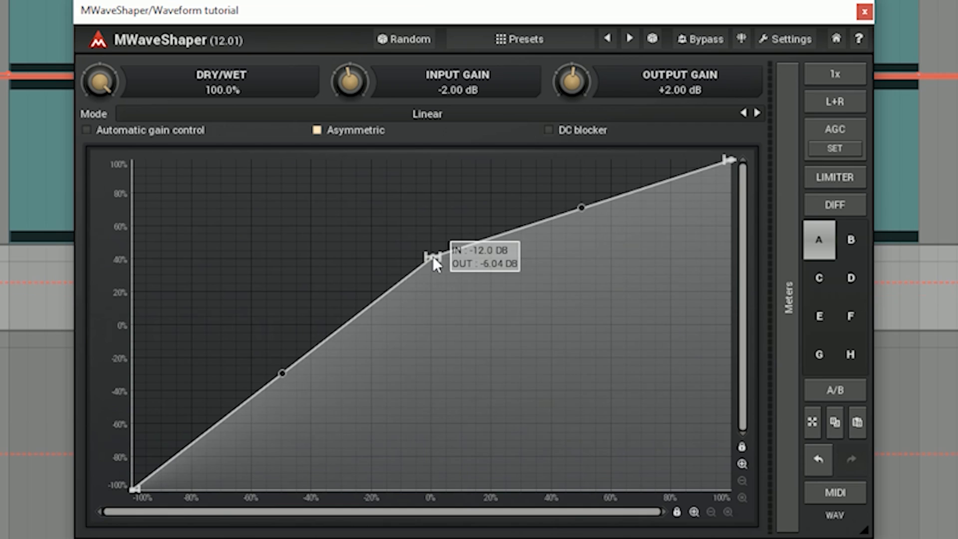
{"action": "left_click_drag", "start_coordinate": [433, 259], "coordinate": [426, 340]}
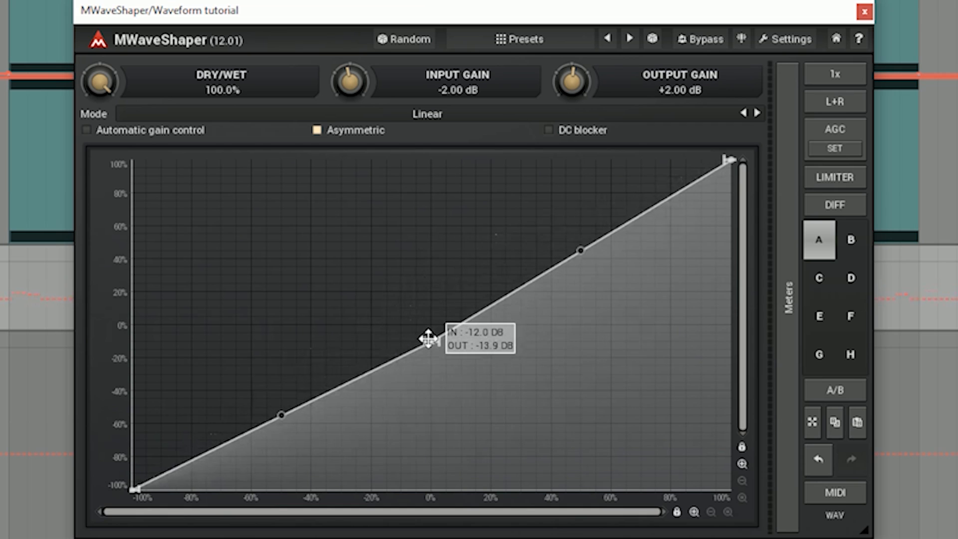
{"action": "left_click_drag", "start_coordinate": [428, 342], "coordinate": [429, 325]}
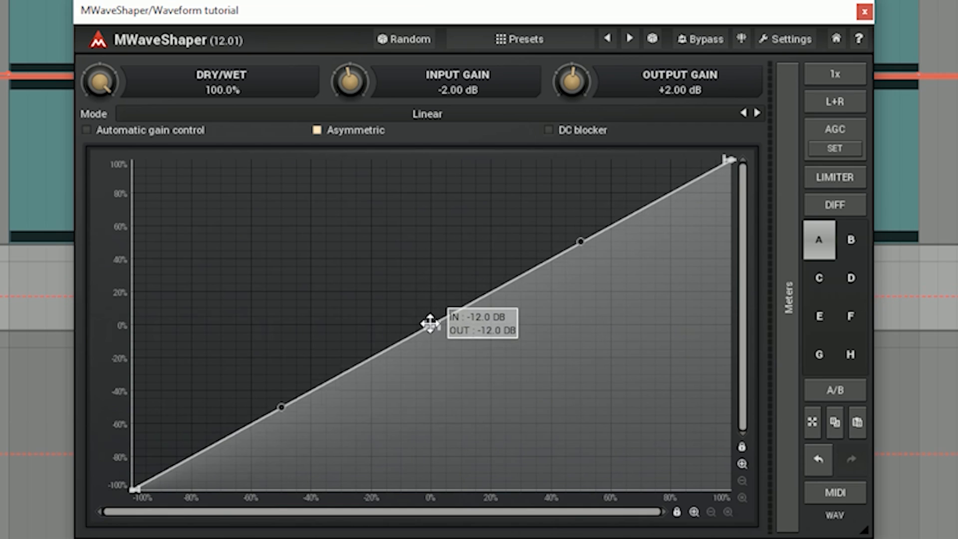
{"action": "mouse_move", "coordinate": [92, 207]}
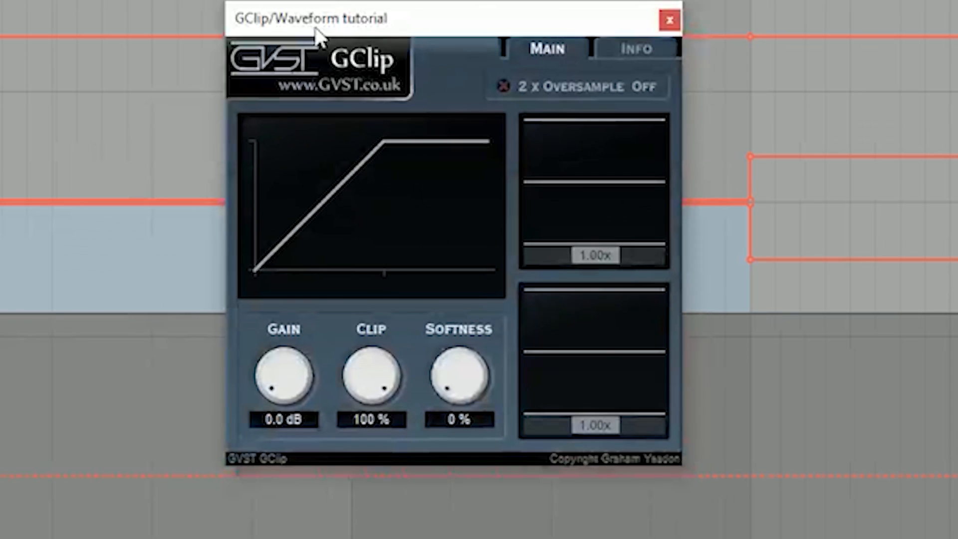
- Switch from the GClip window to the Schope oscilloscope window
{"action": "left_click", "coordinate": [504, 86]}
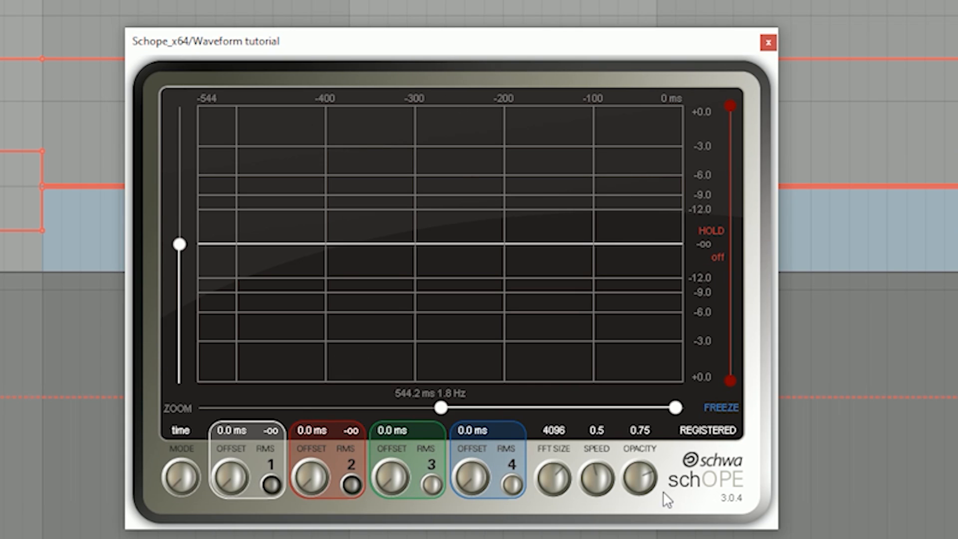
{"action": "mouse_move", "coordinate": [495, 525]}
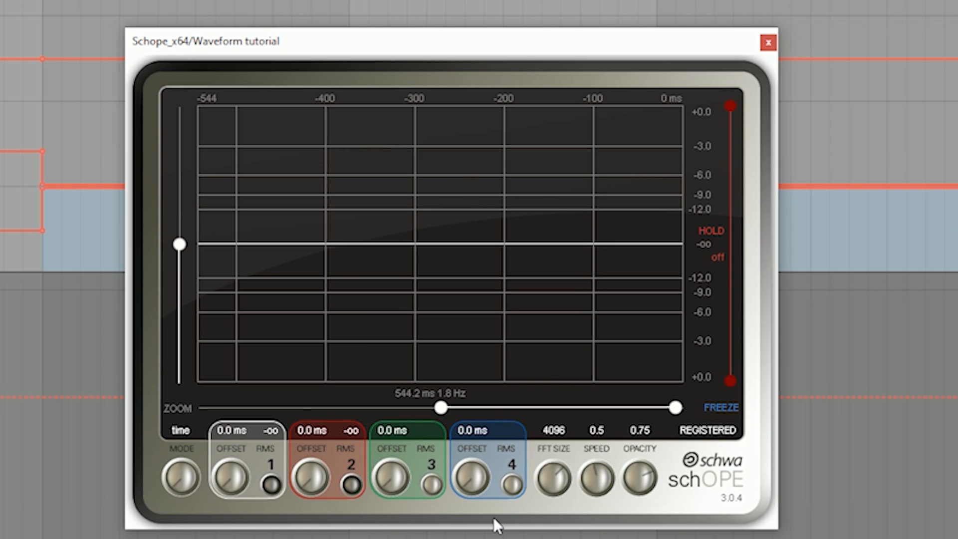
{"action": "mouse_move", "coordinate": [749, 514]}
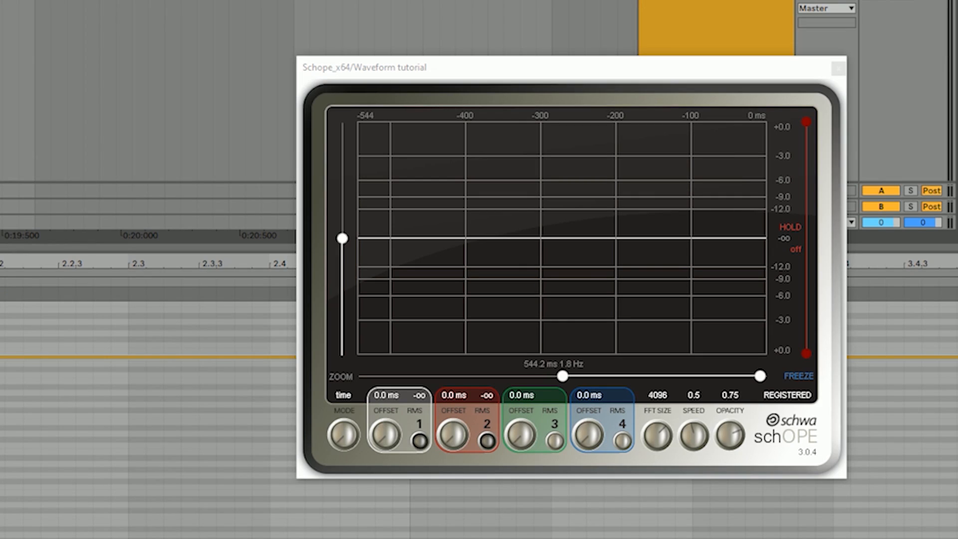
{"action": "mouse_move", "coordinate": [461, 32]}
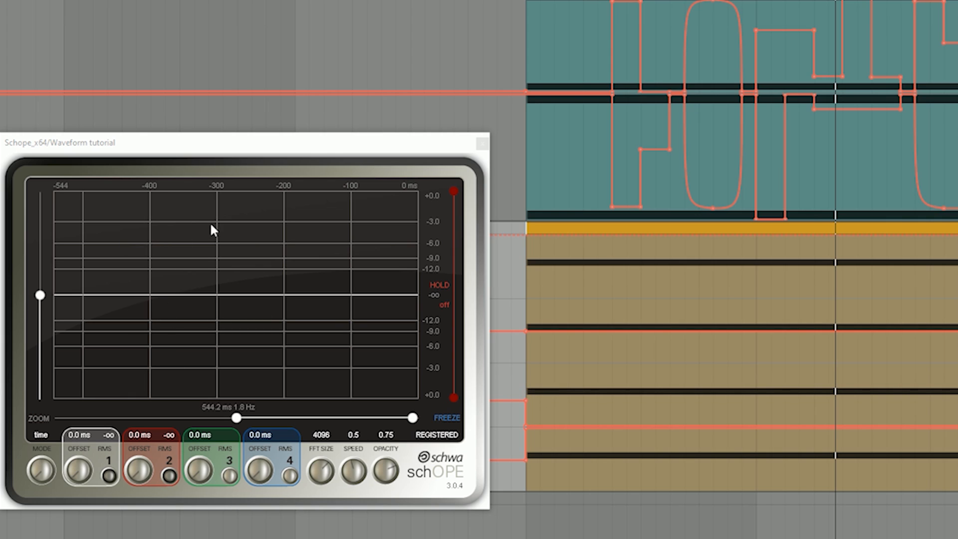
{"action": "mouse_move", "coordinate": [537, 317]}
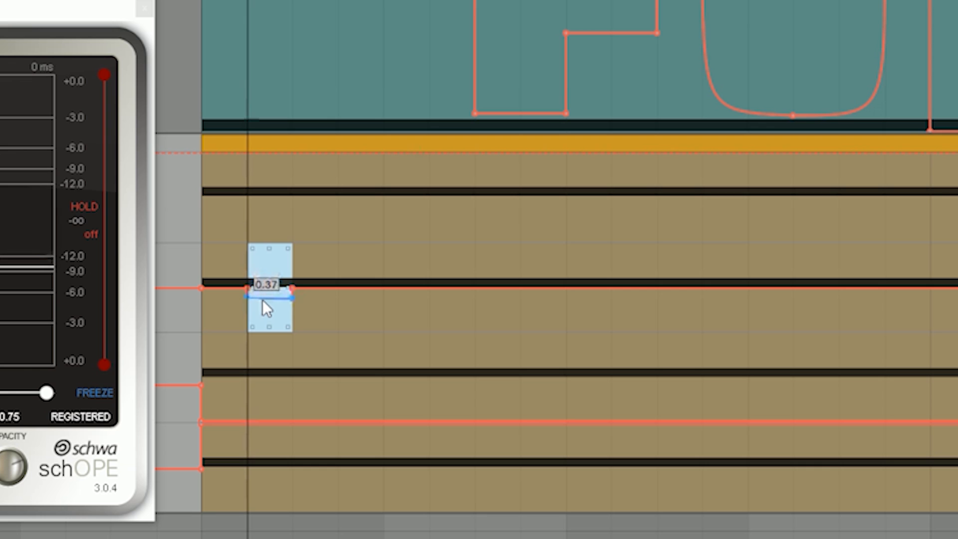
- Lower one short stretch of the brown automation line and raise the next into a step
{"action": "left_click_drag", "start_coordinate": [269, 297], "coordinate": [269, 312]}
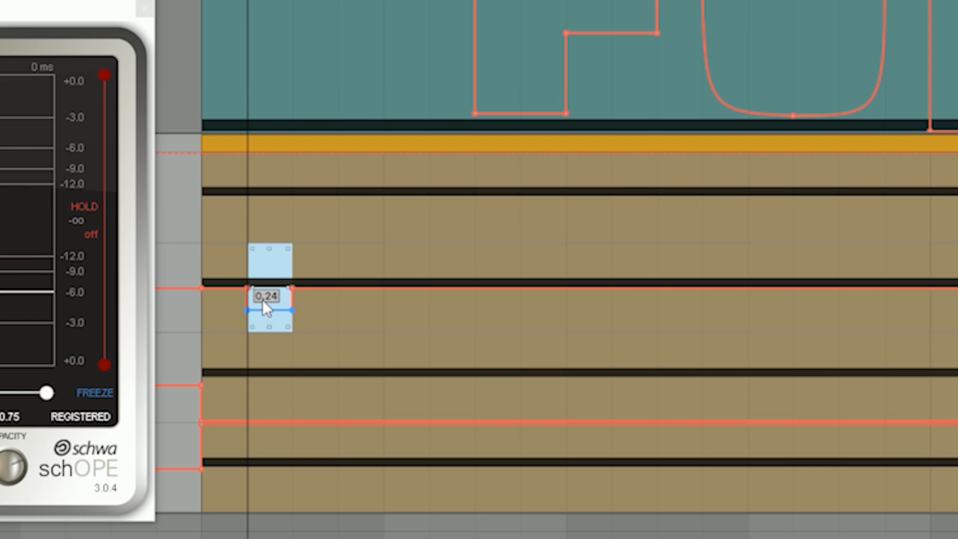
{"action": "left_click_drag", "start_coordinate": [269, 297], "coordinate": [360, 288]}
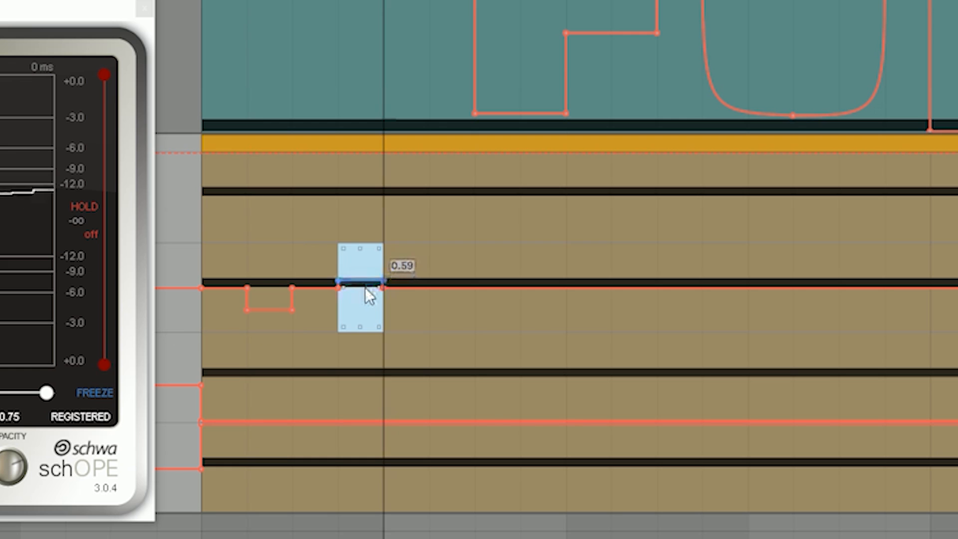
{"action": "left_click_drag", "start_coordinate": [360, 286], "coordinate": [359, 263]}
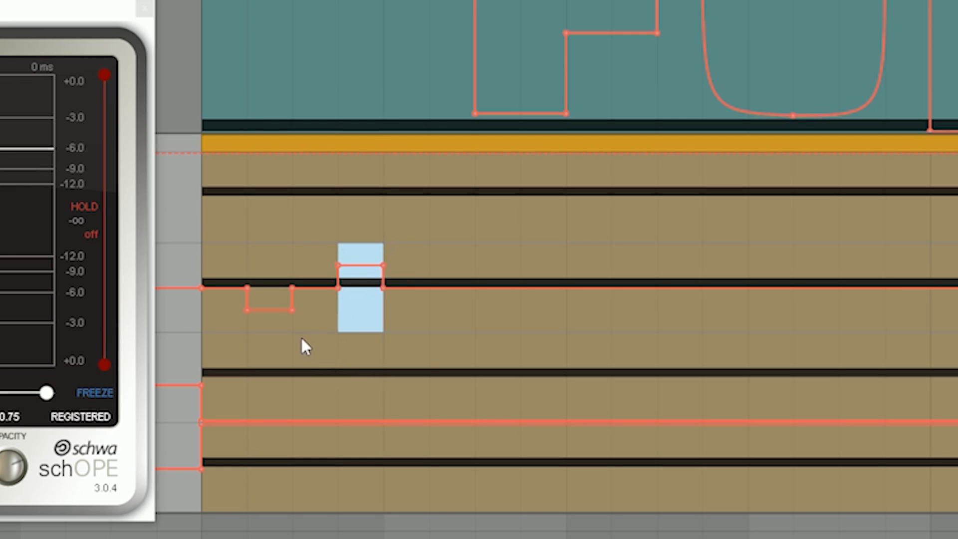
{"action": "left_click_drag", "start_coordinate": [360, 287], "coordinate": [315, 403]}
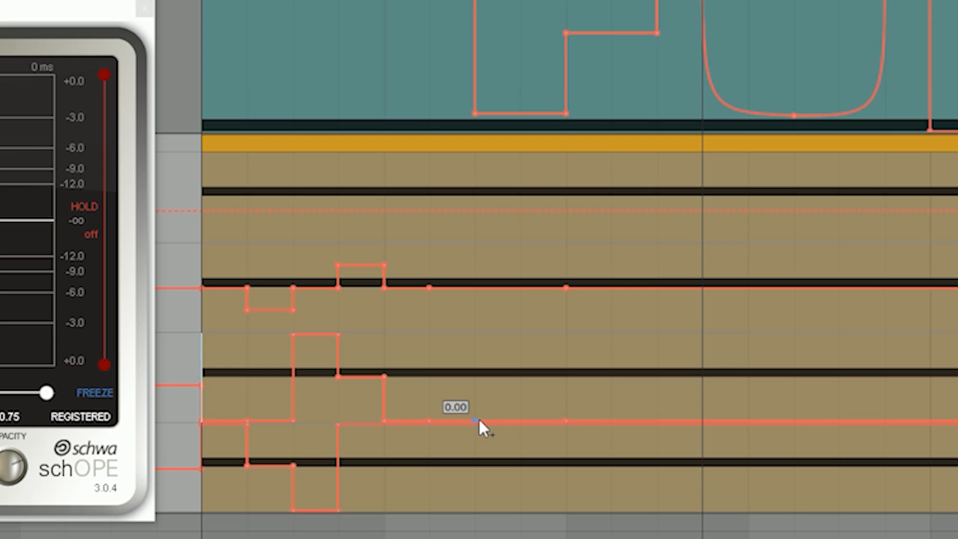
- Drag lower-lane breakpoints into a peak, then curve them into a closed rounded oval
{"action": "left_click_drag", "start_coordinate": [477, 422], "coordinate": [521, 349]}
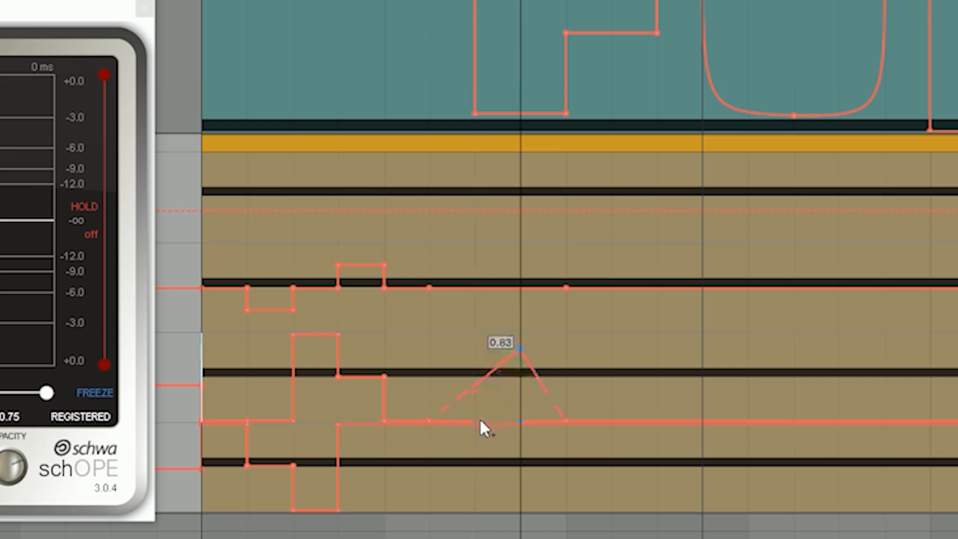
{"action": "left_click_drag", "start_coordinate": [520, 349], "coordinate": [476, 341]}
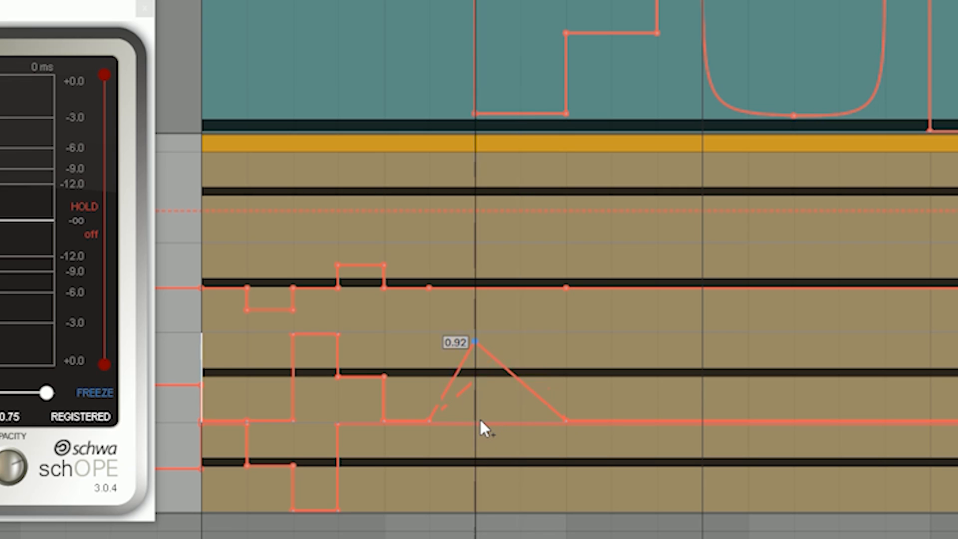
{"action": "left_click_drag", "start_coordinate": [476, 341], "coordinate": [565, 422]}
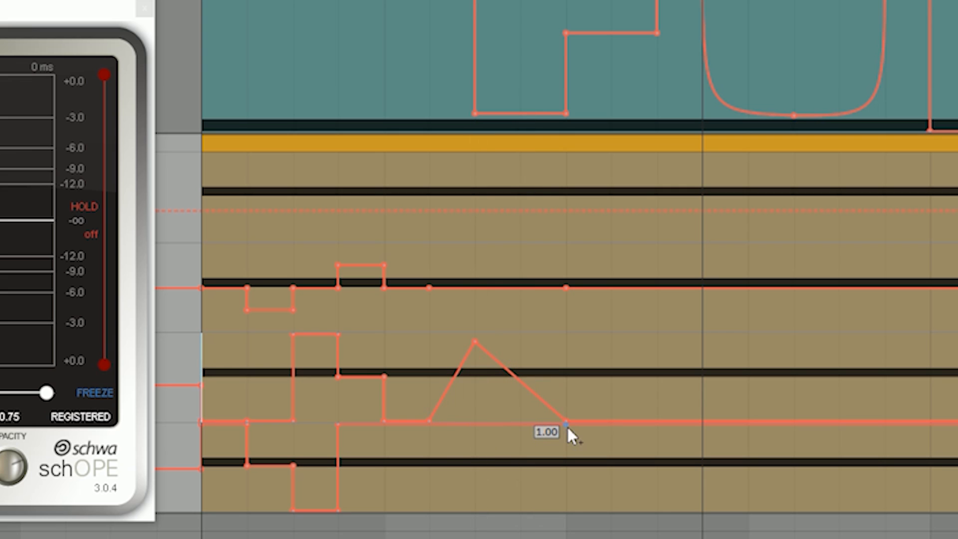
{"action": "left_click_drag", "start_coordinate": [566, 421], "coordinate": [450, 381]}
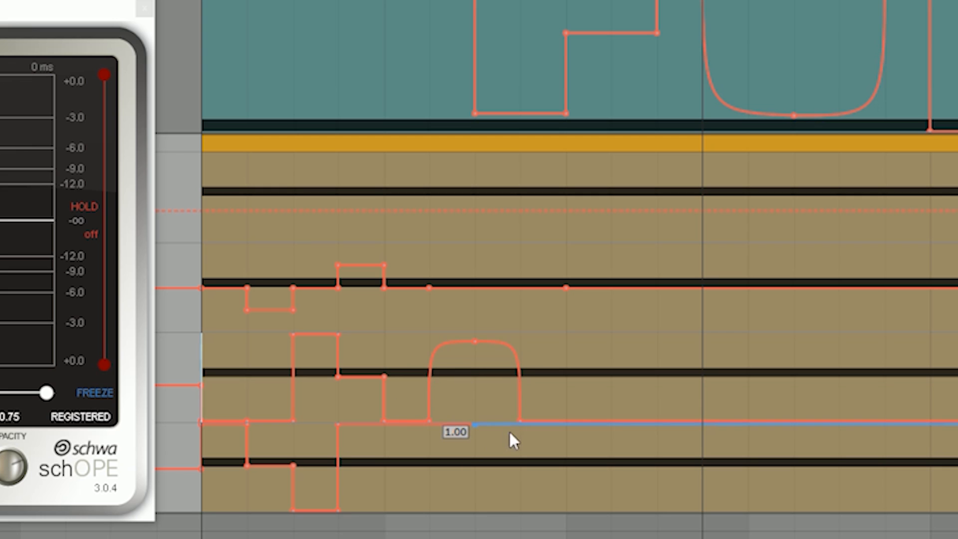
{"action": "left_click_drag", "start_coordinate": [514, 424], "coordinate": [431, 424]}
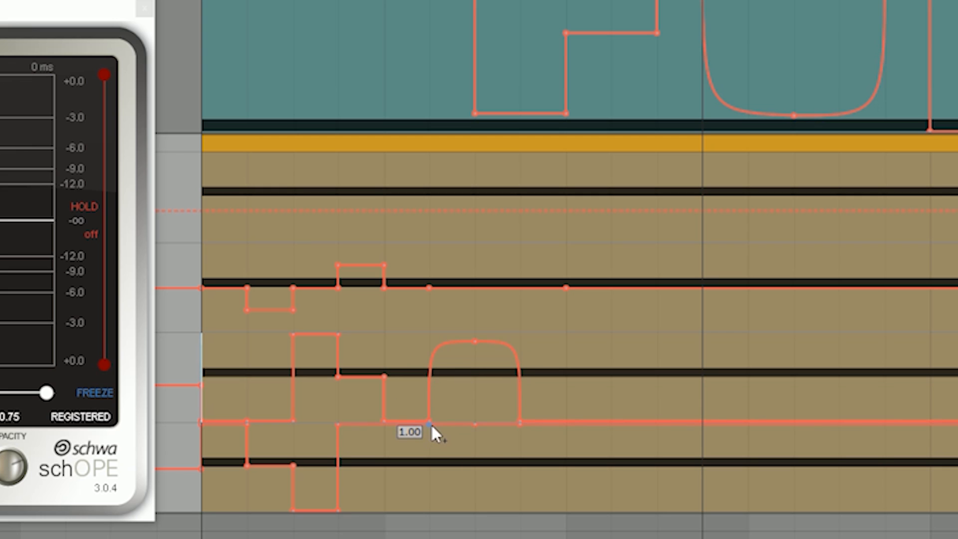
{"action": "left_click_drag", "start_coordinate": [431, 424], "coordinate": [475, 510]}
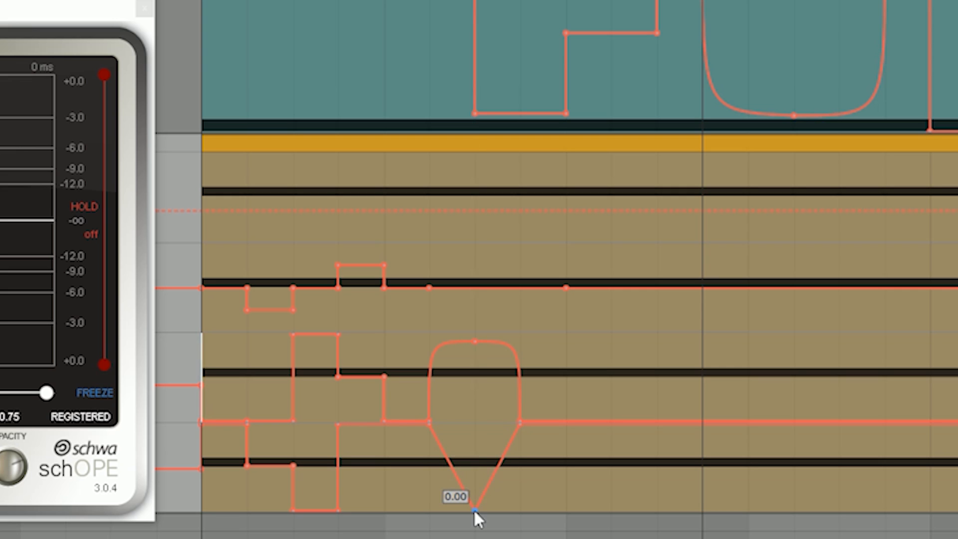
{"action": "left_click_drag", "start_coordinate": [475, 512], "coordinate": [455, 421]}
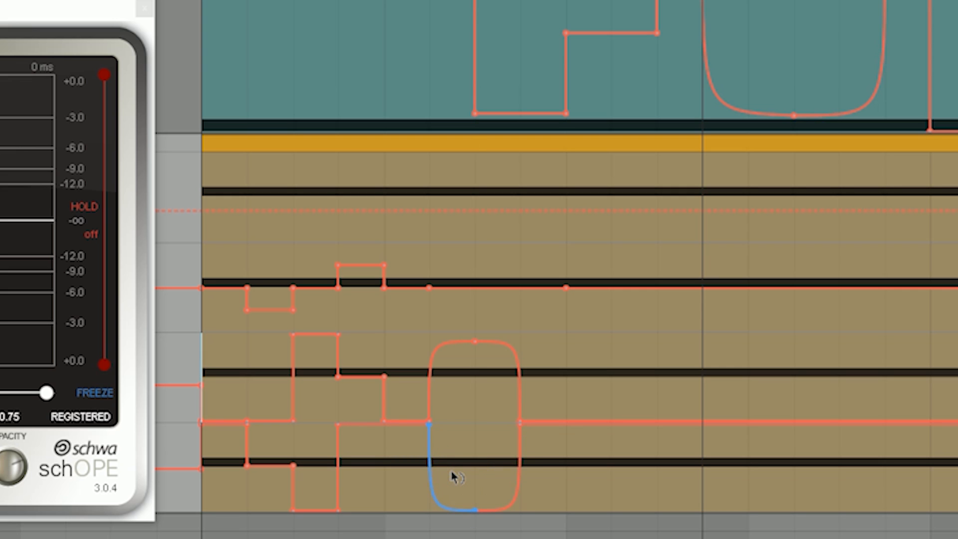
{"action": "left_click_drag", "start_coordinate": [452, 477], "coordinate": [514, 355]}
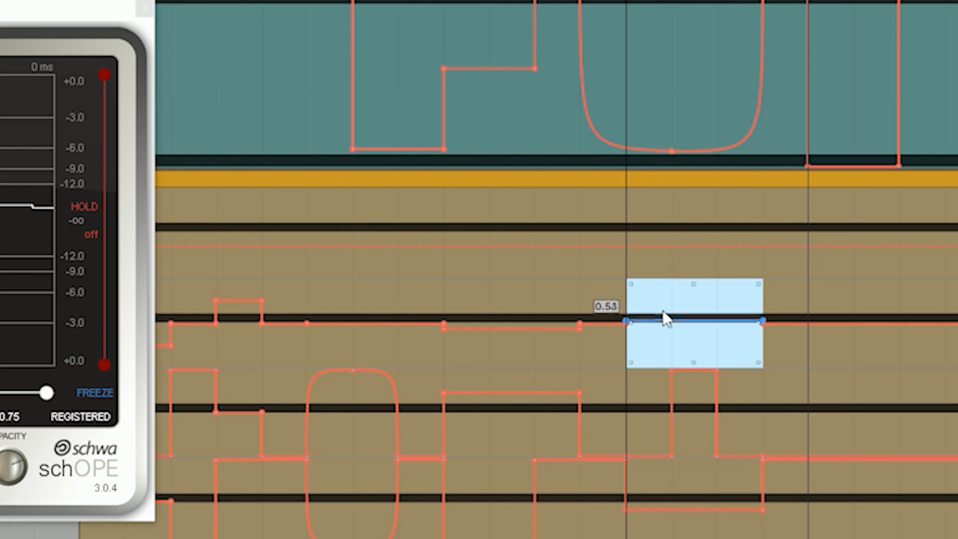
- Raise the selected automation segment, fine-tune it, and settle it at its final level
{"action": "left_click_drag", "start_coordinate": [667, 323], "coordinate": [666, 309]}
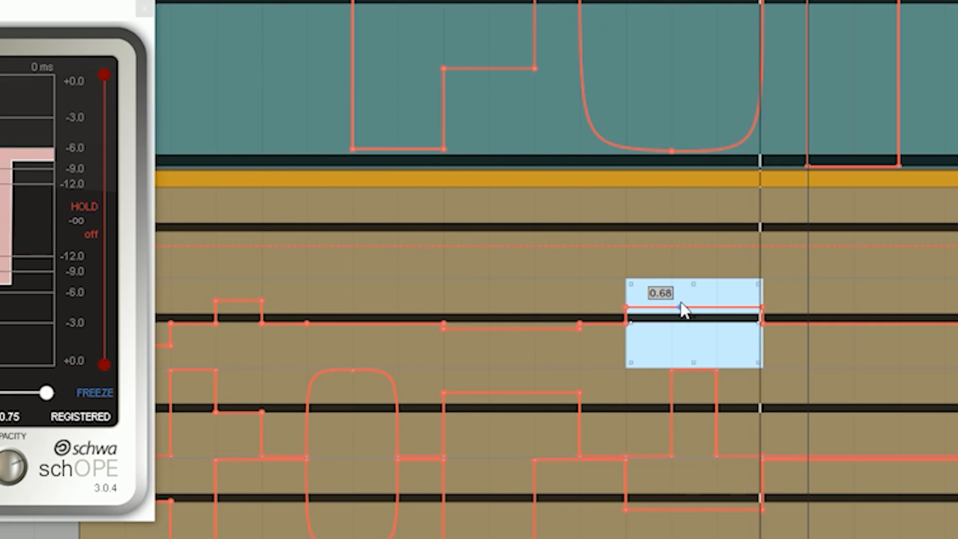
{"action": "left_click_drag", "start_coordinate": [684, 309], "coordinate": [694, 321]}
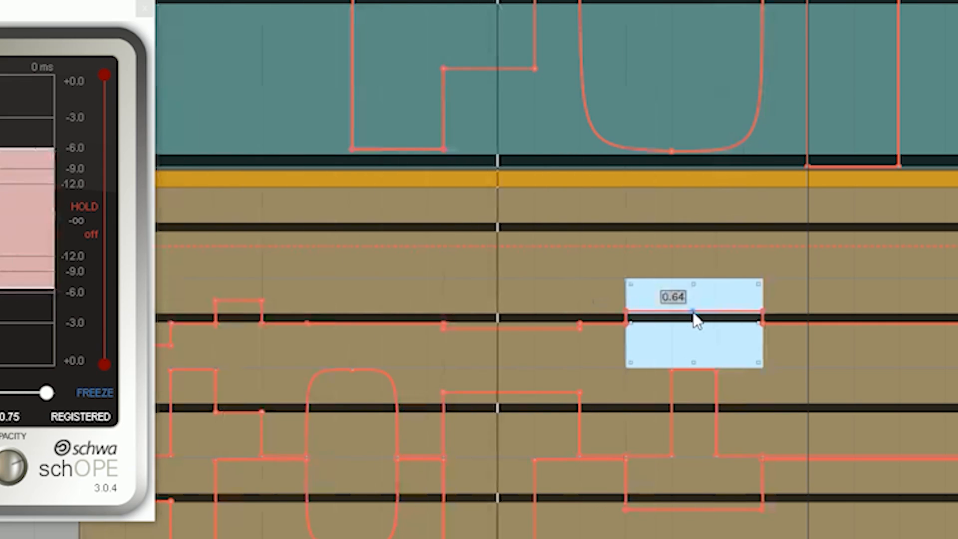
{"action": "left_click_drag", "start_coordinate": [694, 318], "coordinate": [700, 376]}
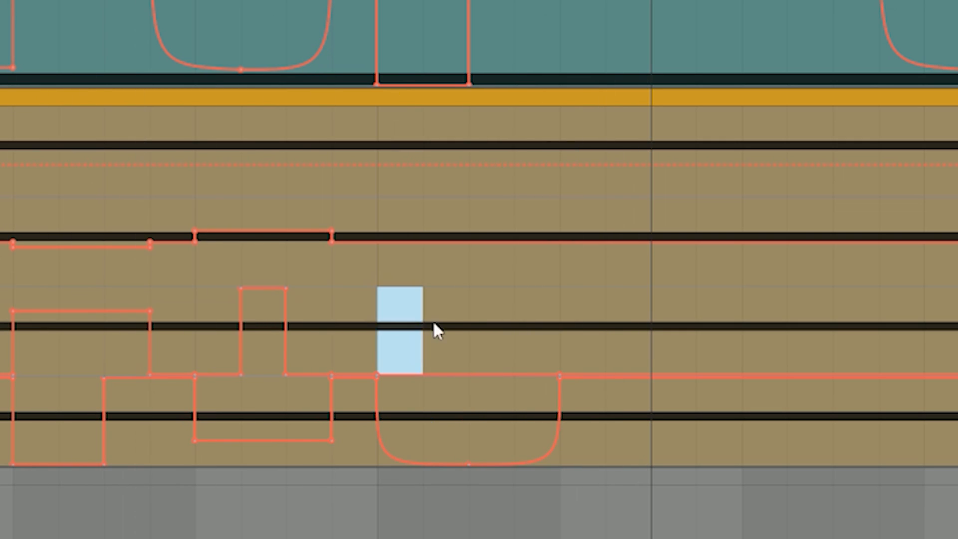
- Mark a short time range and draw a flat low stretch of automation
{"action": "left_click_drag", "start_coordinate": [437, 330], "coordinate": [447, 92]}
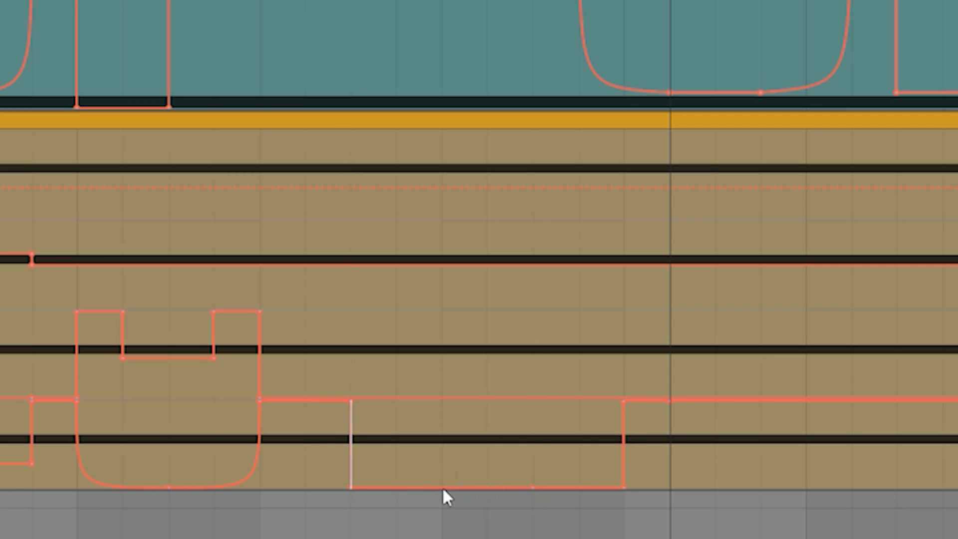
{"action": "left_click_drag", "start_coordinate": [441, 487], "coordinate": [507, 437]}
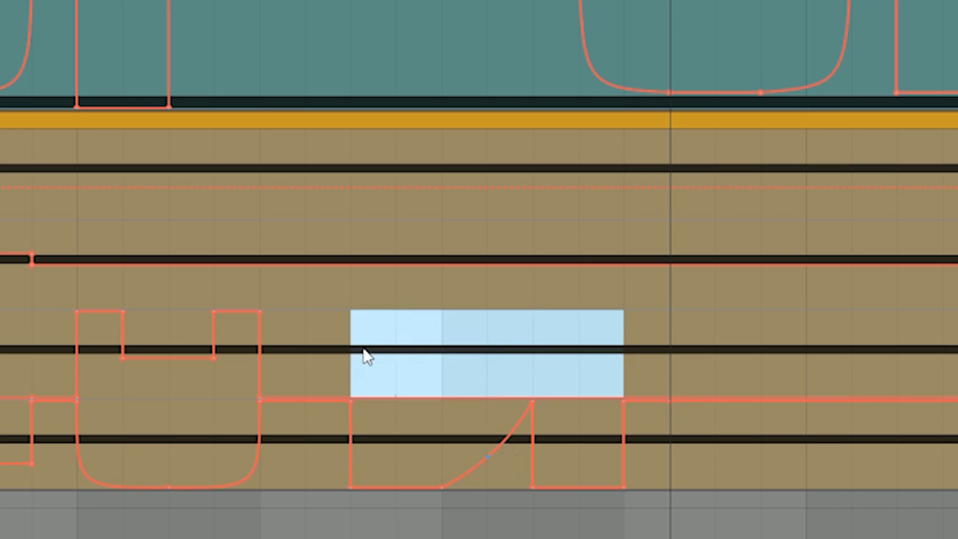
{"action": "left_click", "coordinate": [512, 349]}
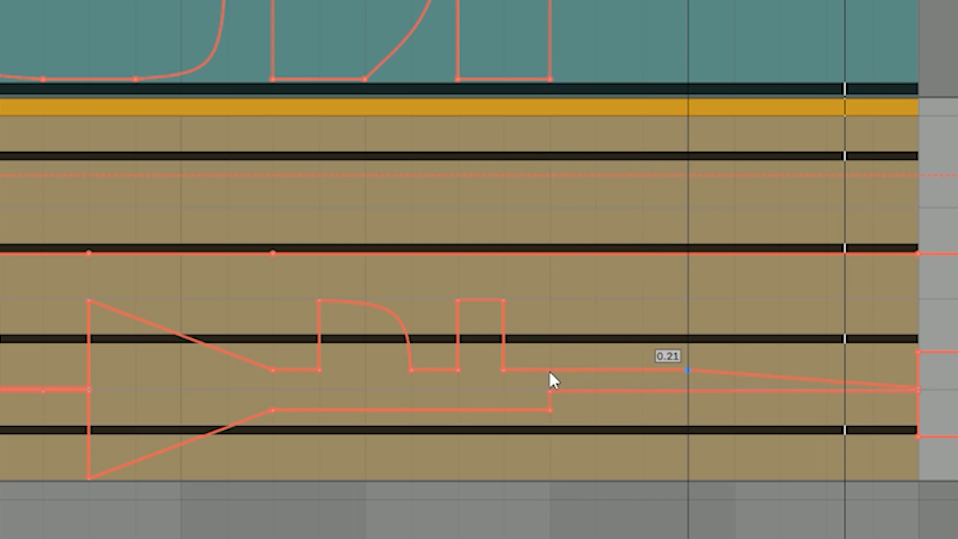
- Drag the final automation stretch downward into a long tapering slope
{"action": "left_click_drag", "start_coordinate": [553, 379], "coordinate": [694, 416]}
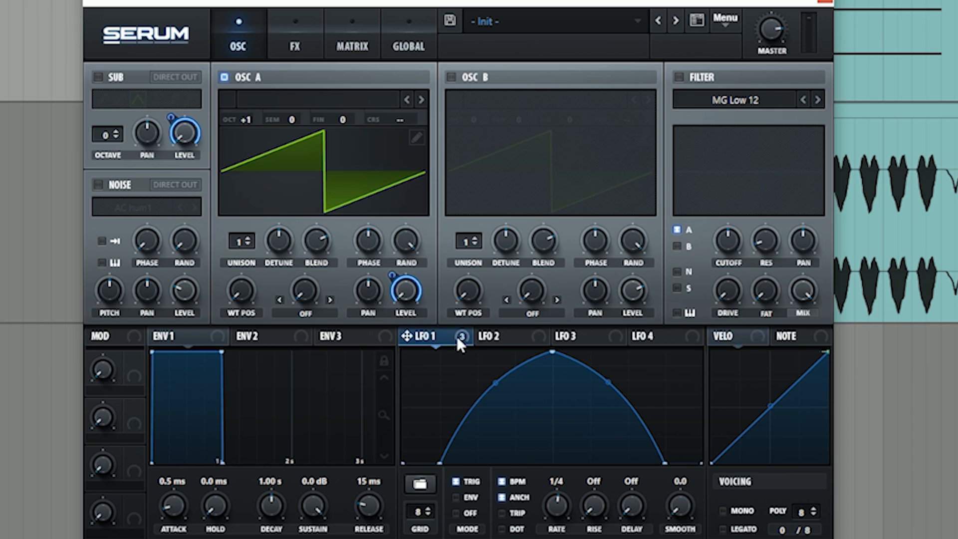
{"action": "mouse_move", "coordinate": [174, 82]}
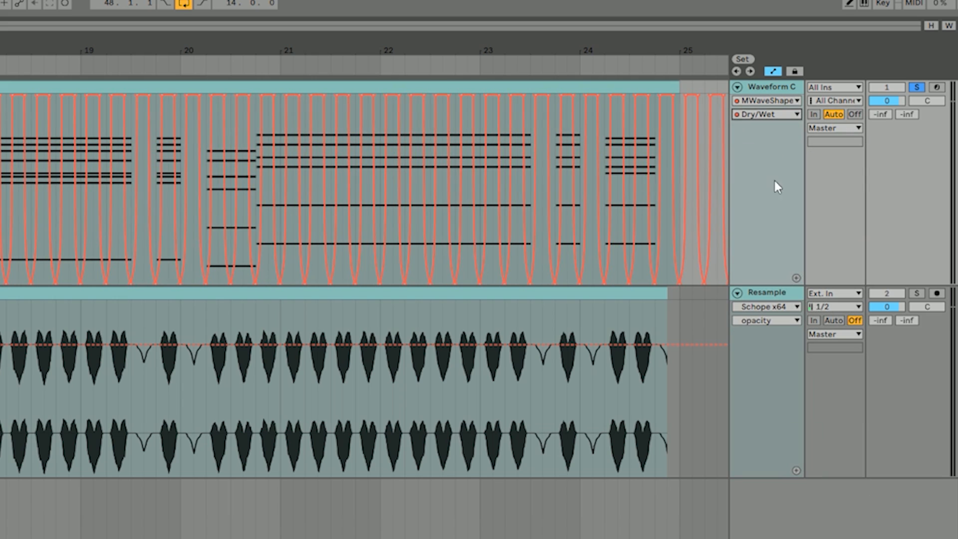
- Show a waveshaper Shape parameter lane, then scroll right to the Resample track's heart-shaped waveforms
{"action": "left_click", "coordinate": [765, 100]}
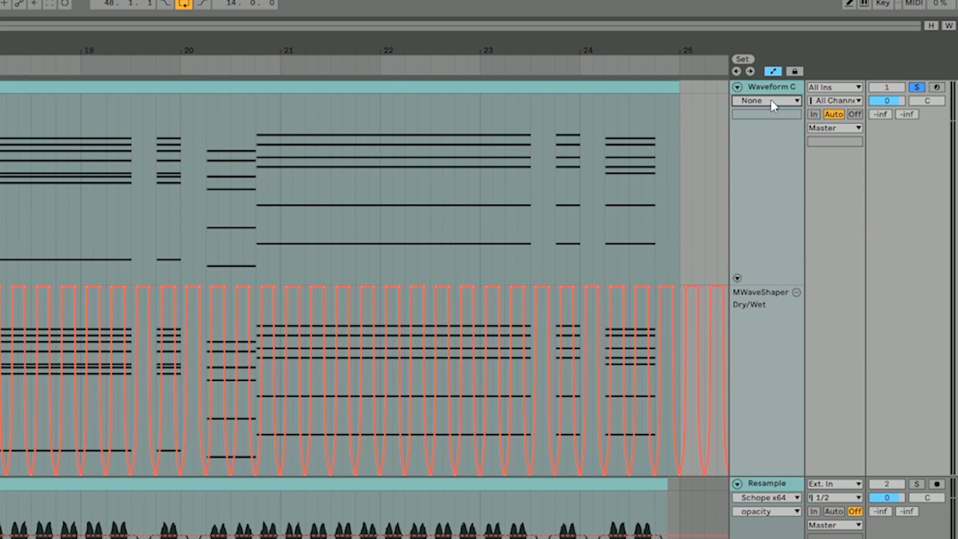
{"action": "left_click", "coordinate": [766, 101]}
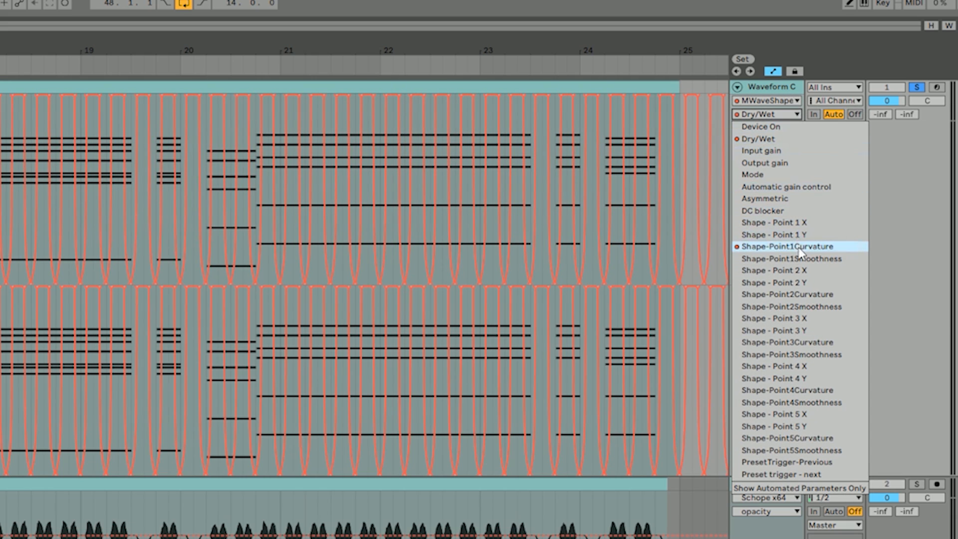
{"action": "left_click", "coordinate": [790, 247]}
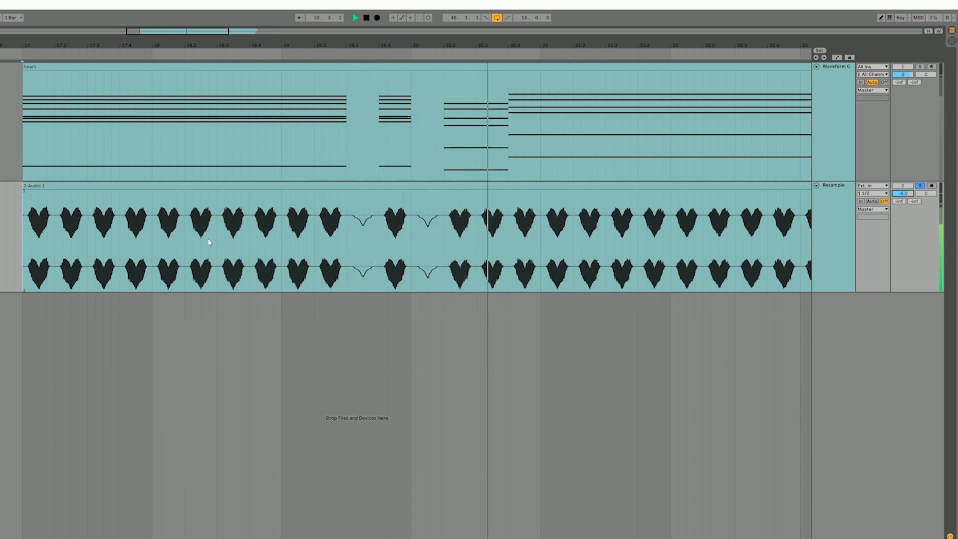
{"action": "scroll", "scroll_direction": "right", "scroll_amount": 3}
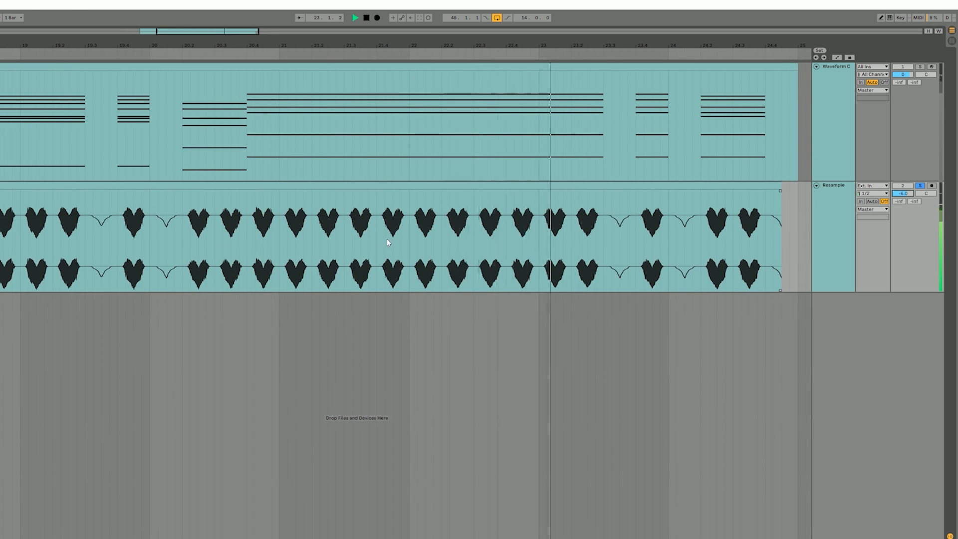